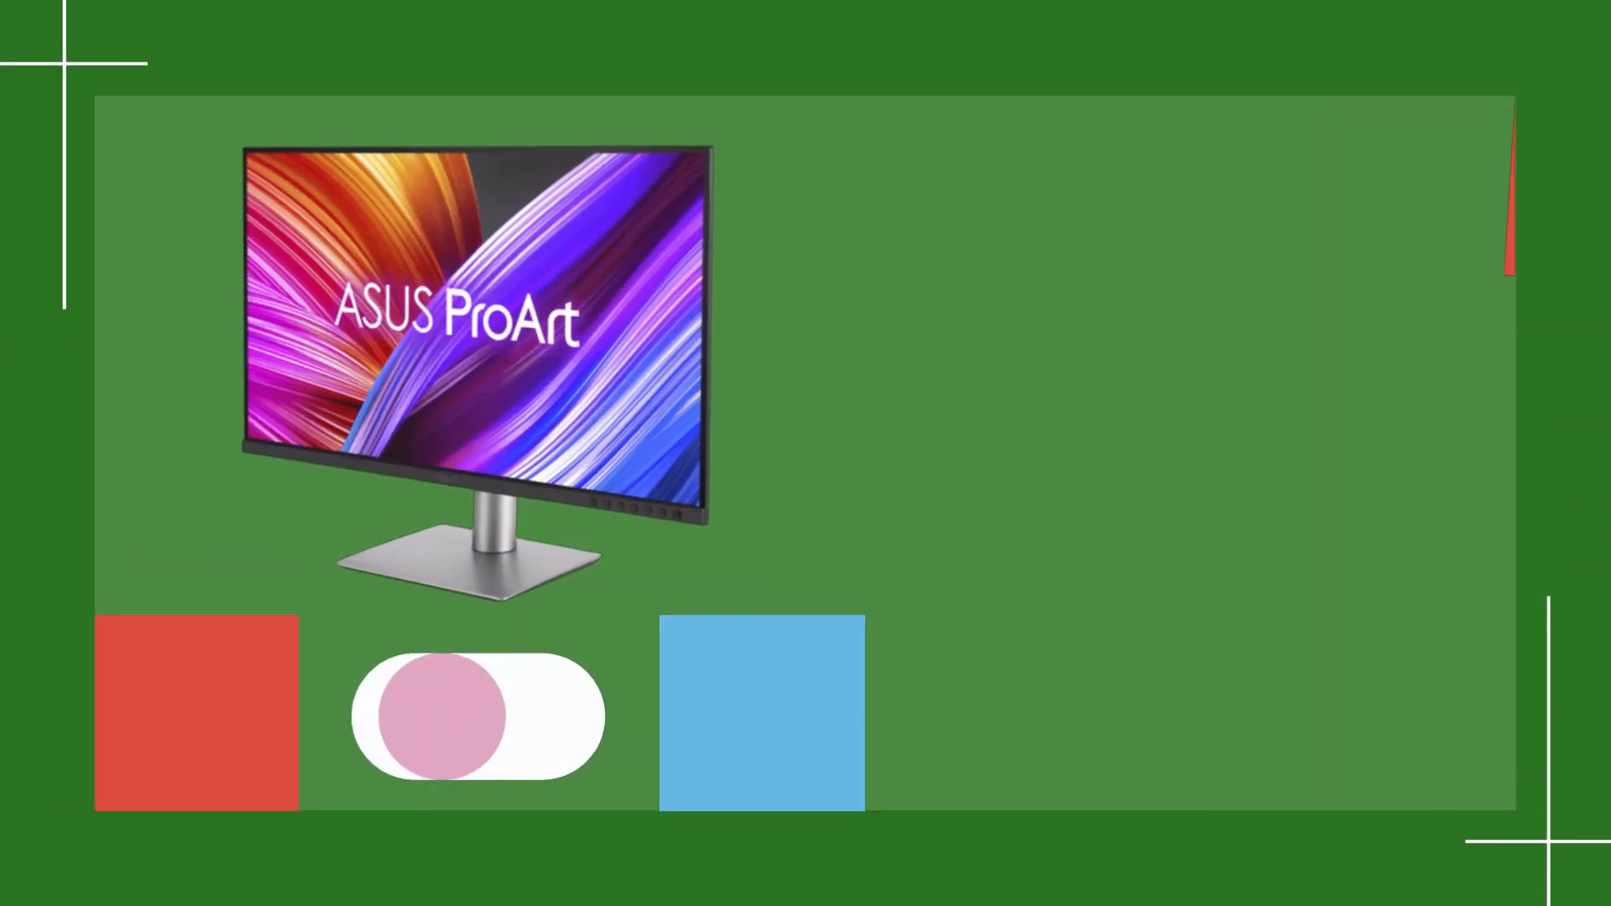
# Resume playback of the review animation until the monitor is shown from above.
pyautogui.click(474, 716)
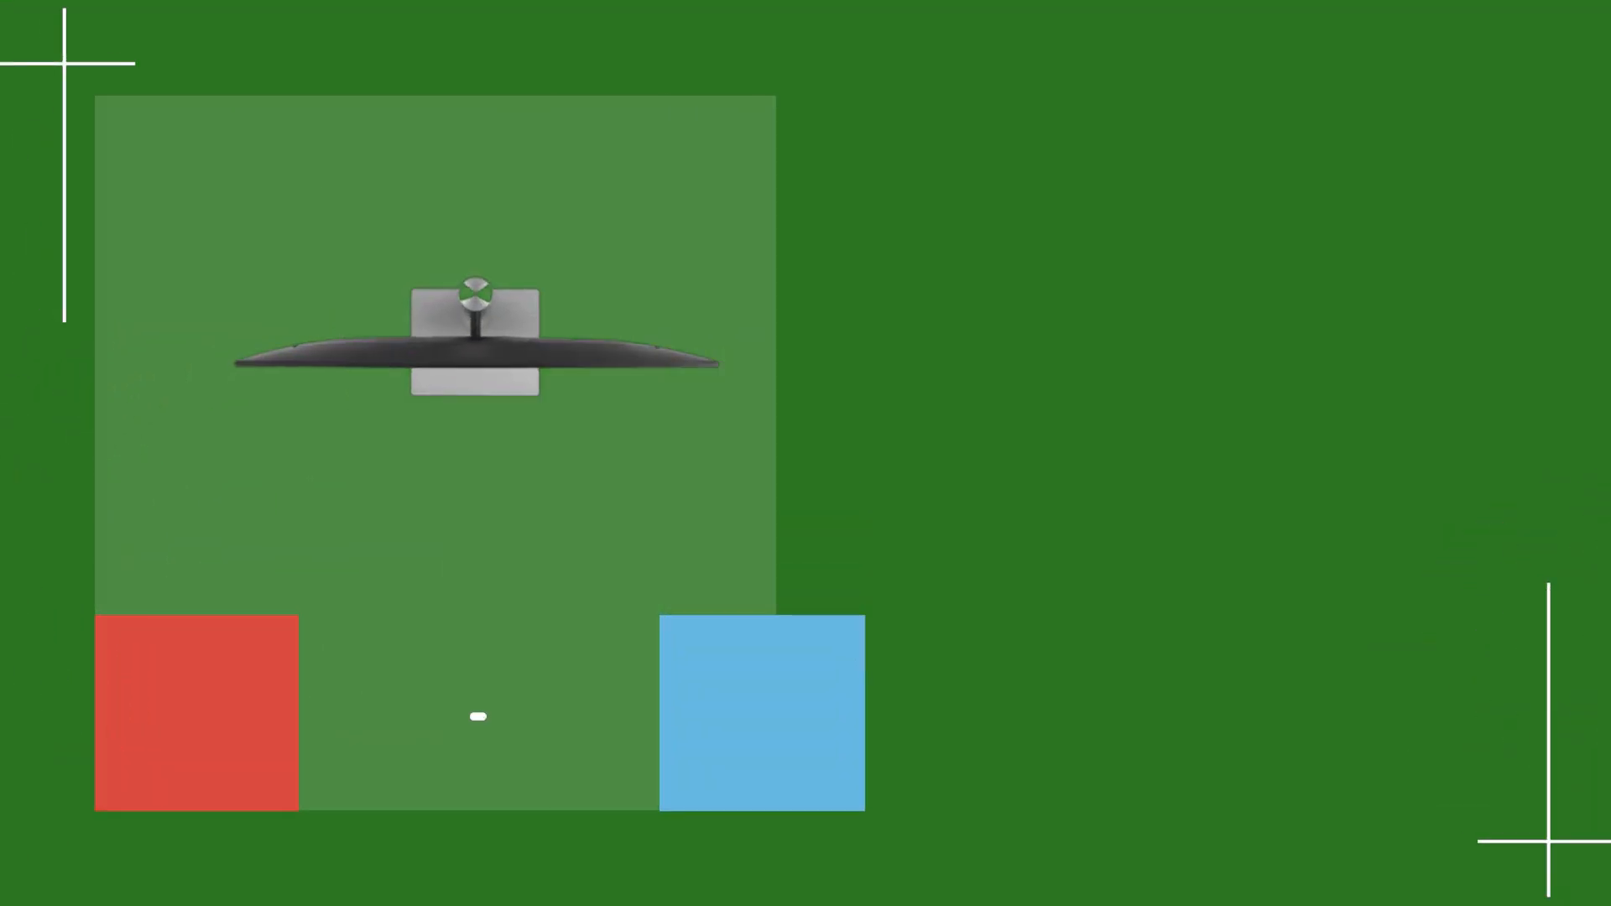